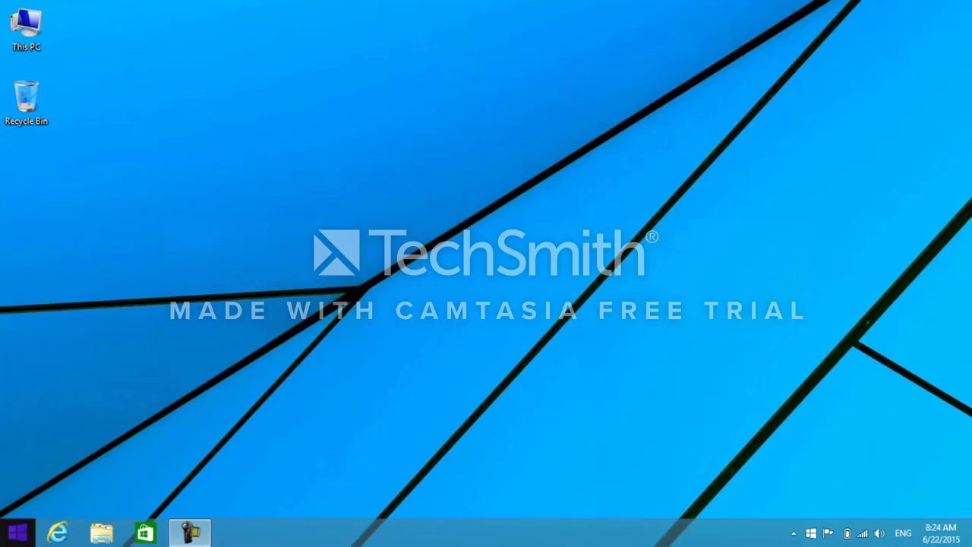
Stop the Bluetooth Support Service and set its startup type to Automatic.
{"action": "right_click", "coordinate": [15, 530]}
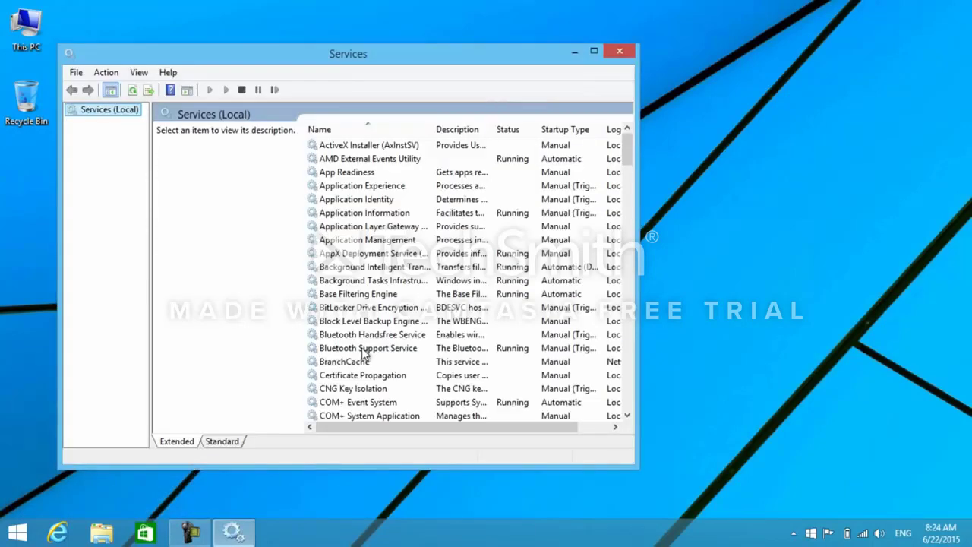
{"action": "right_click", "coordinate": [368, 347]}
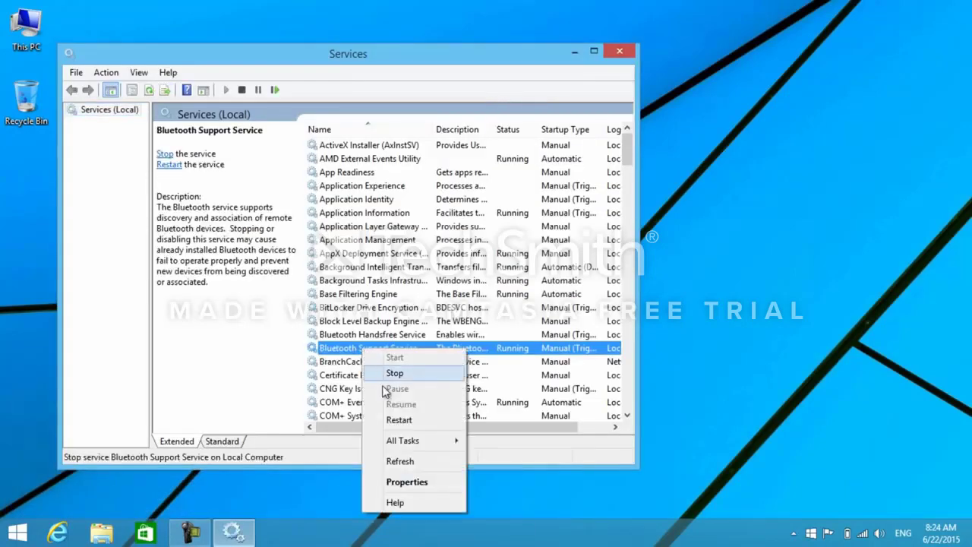
{"action": "left_click", "coordinate": [406, 481]}
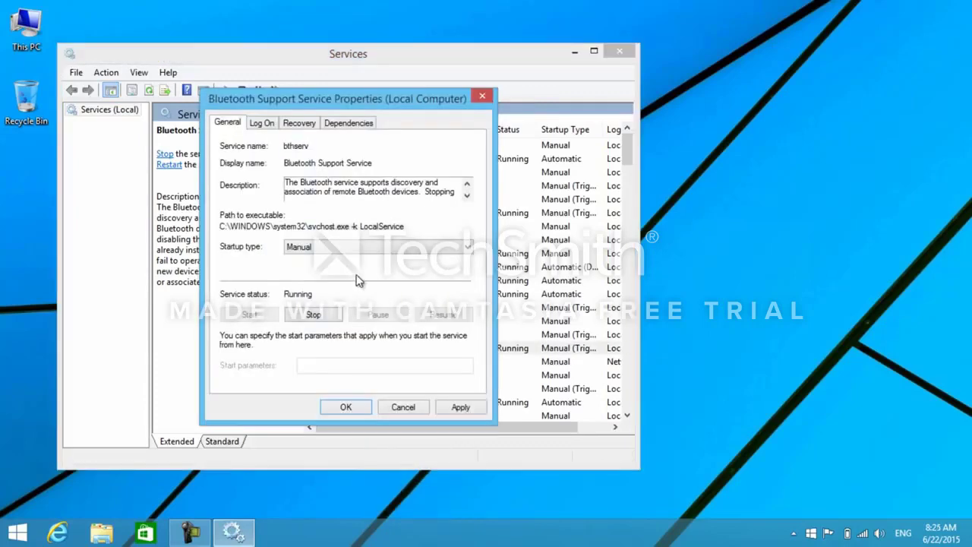
{"action": "left_click", "coordinate": [313, 314]}
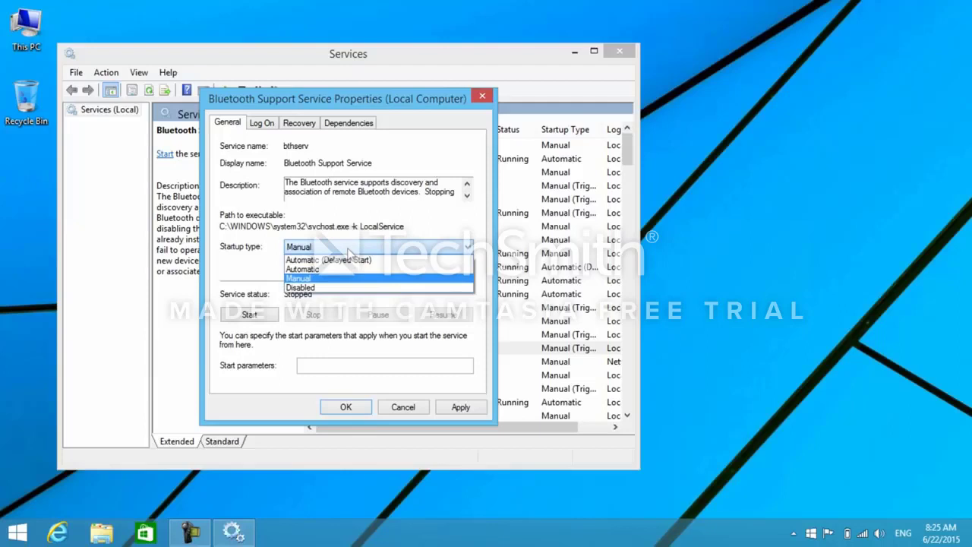
{"action": "left_click", "coordinate": [304, 269]}
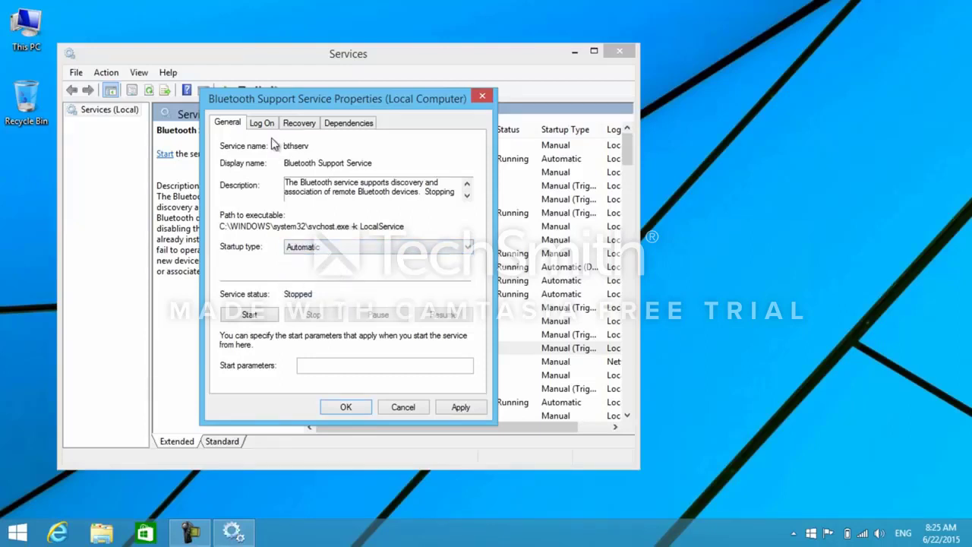
Check the Log On account, apply Automatic startup, start the service, and close Properties.
{"action": "left_click", "coordinate": [262, 123]}
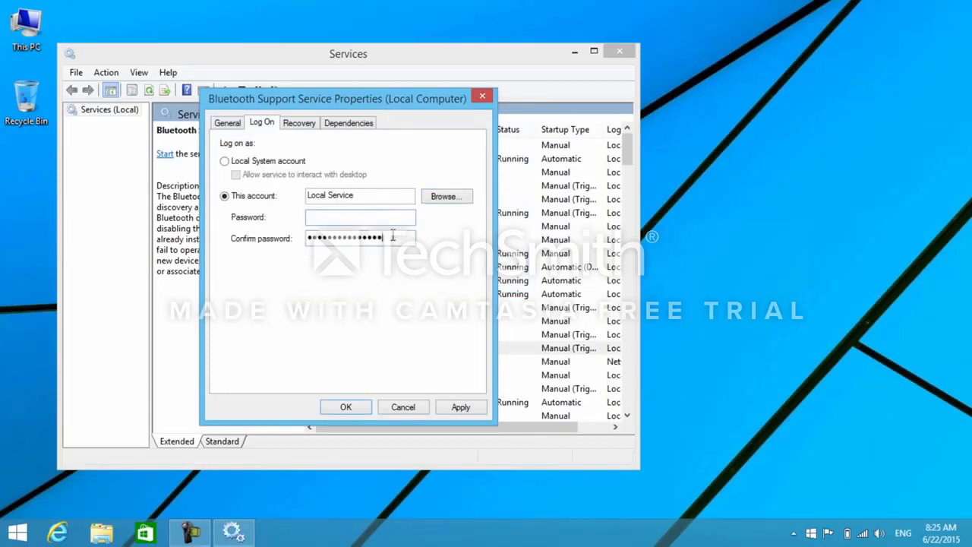
{"action": "left_click", "coordinate": [460, 406]}
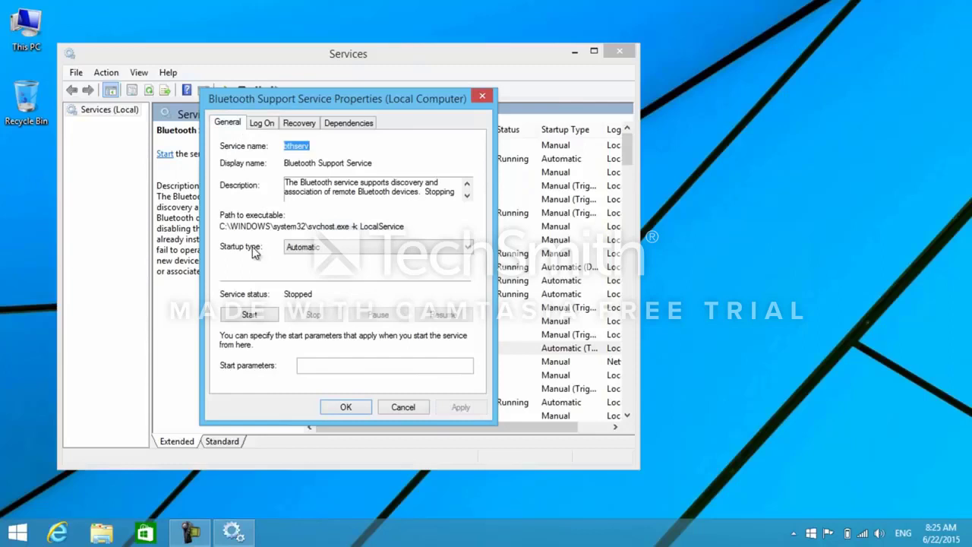
{"action": "left_click", "coordinate": [249, 314]}
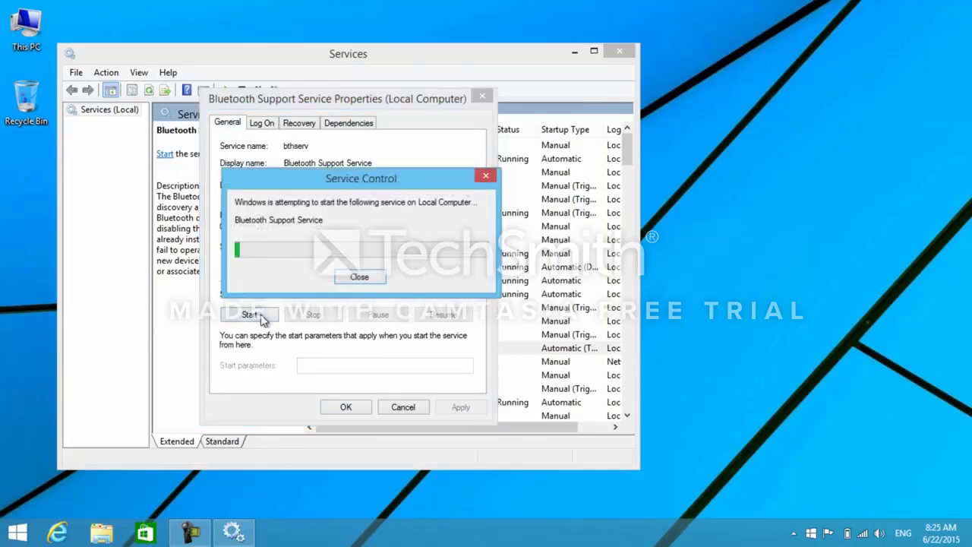
{"action": "left_click", "coordinate": [359, 276]}
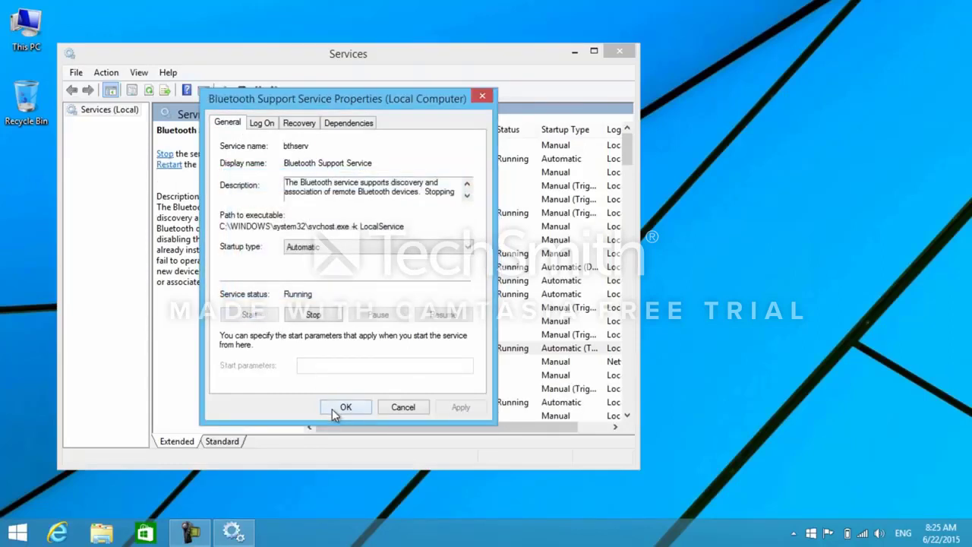
{"action": "left_click", "coordinate": [345, 407]}
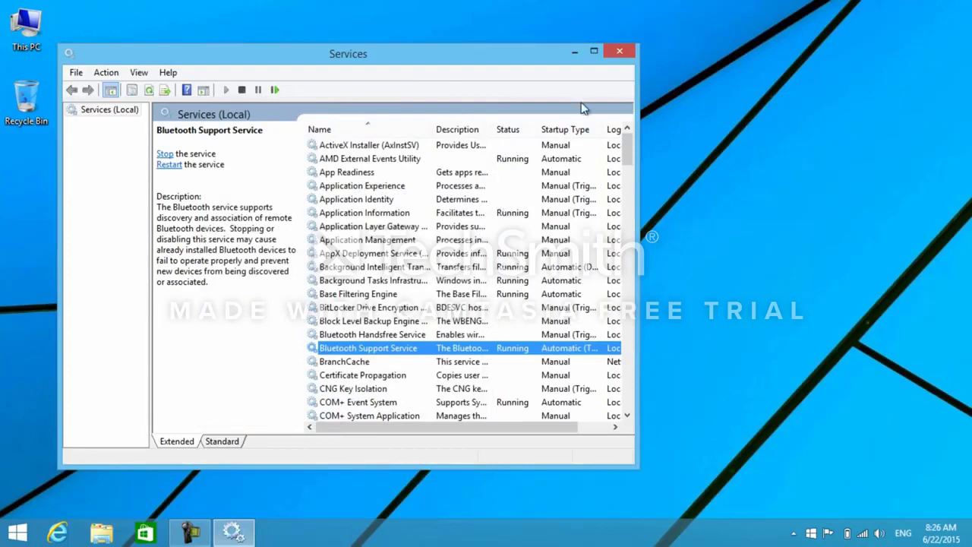
Close Services and open Device Manager from This PC's system properties.
{"action": "left_click", "coordinate": [618, 51]}
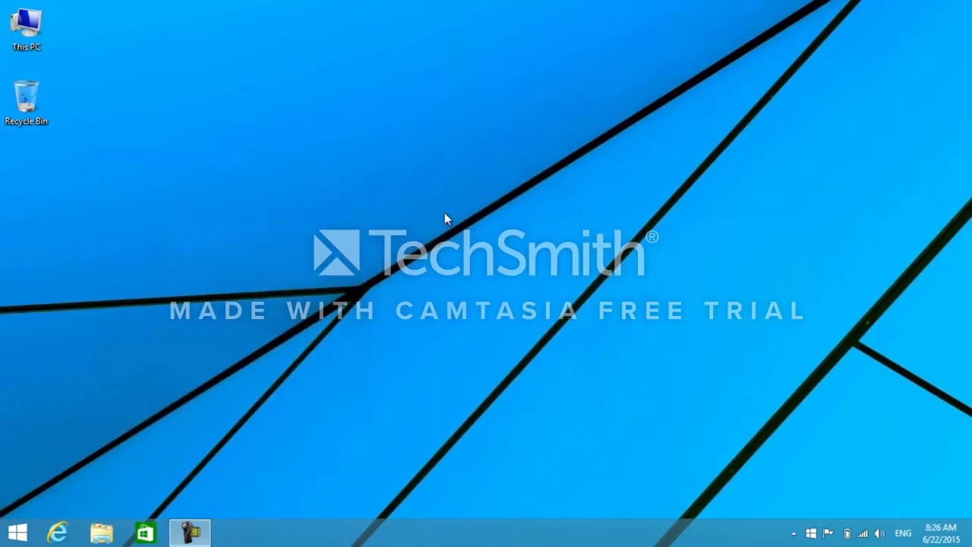
{"action": "mouse_move", "coordinate": [113, 85]}
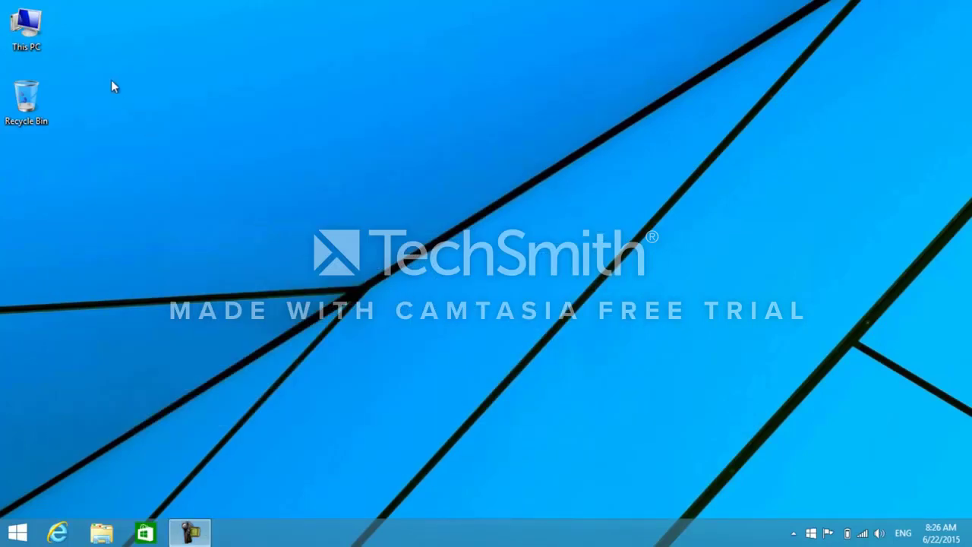
{"action": "right_click", "coordinate": [27, 29]}
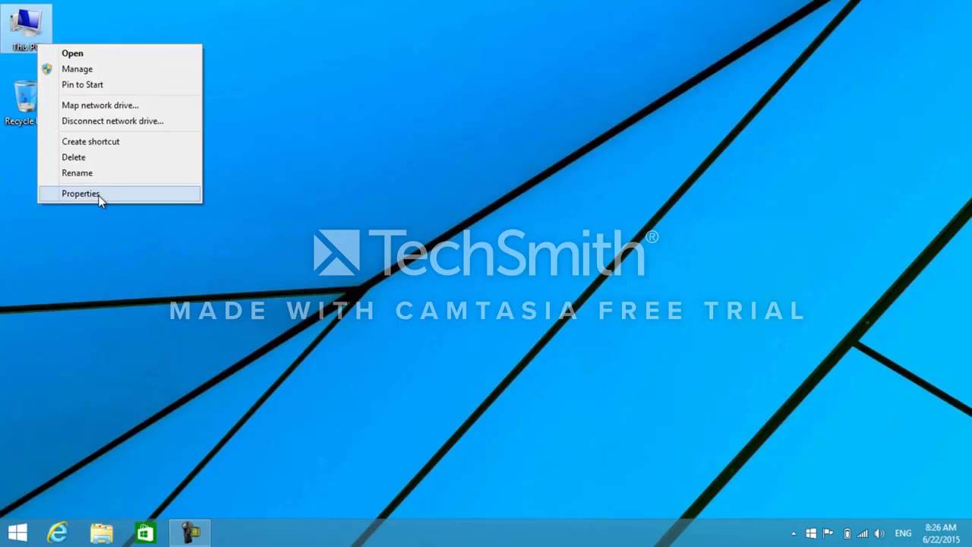
{"action": "left_click", "coordinate": [81, 193]}
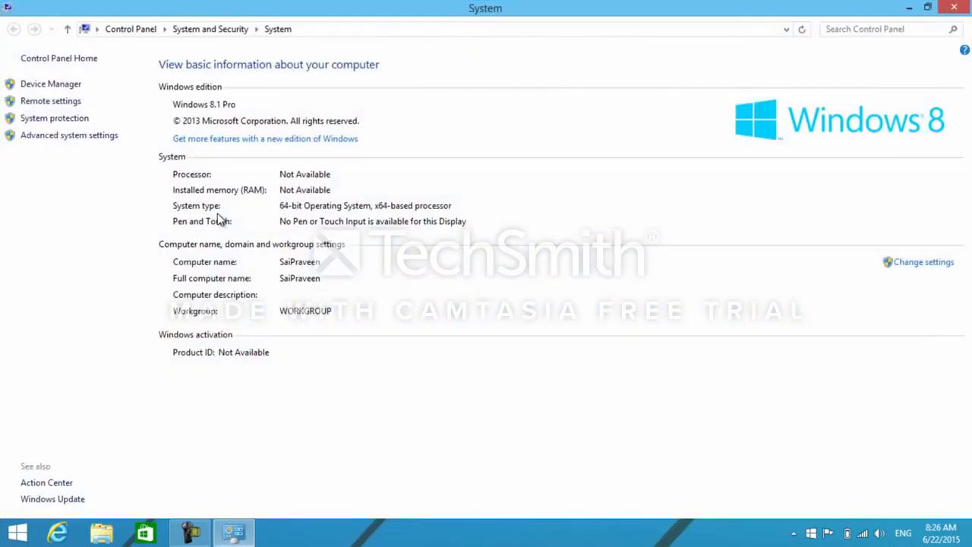
{"action": "left_click", "coordinate": [50, 84]}
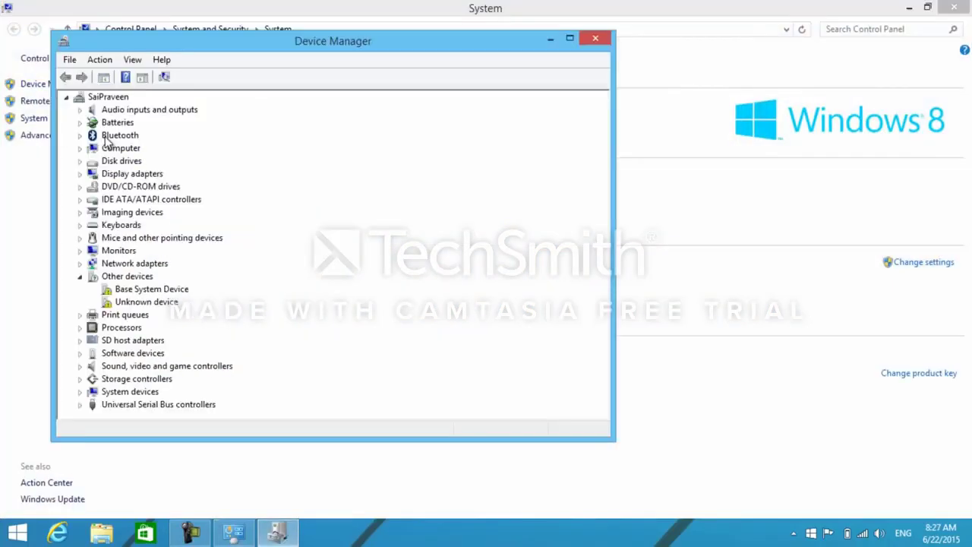
Open the Generic Bluetooth Adapter's properties and view its Details tab.
{"action": "left_click", "coordinate": [80, 135]}
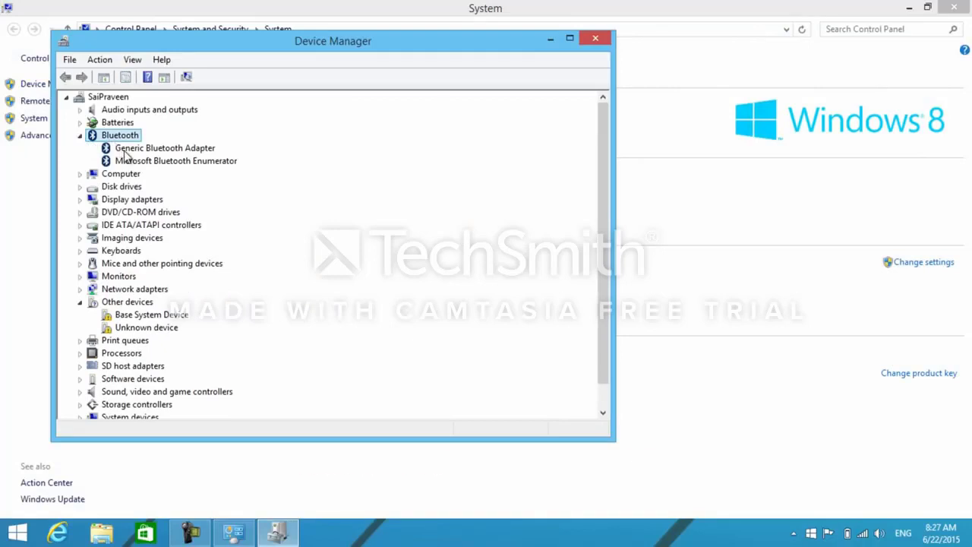
{"action": "right_click", "coordinate": [164, 148]}
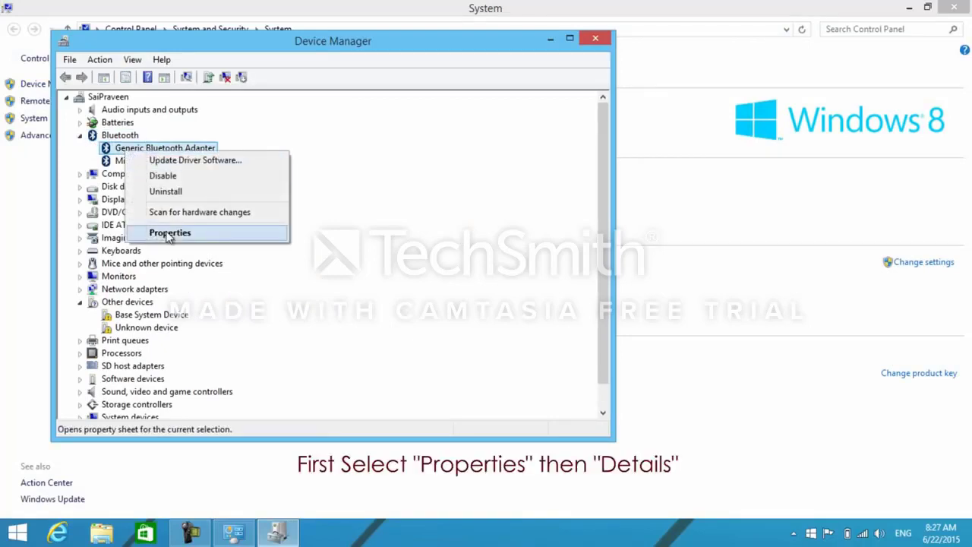
{"action": "left_click", "coordinate": [170, 232]}
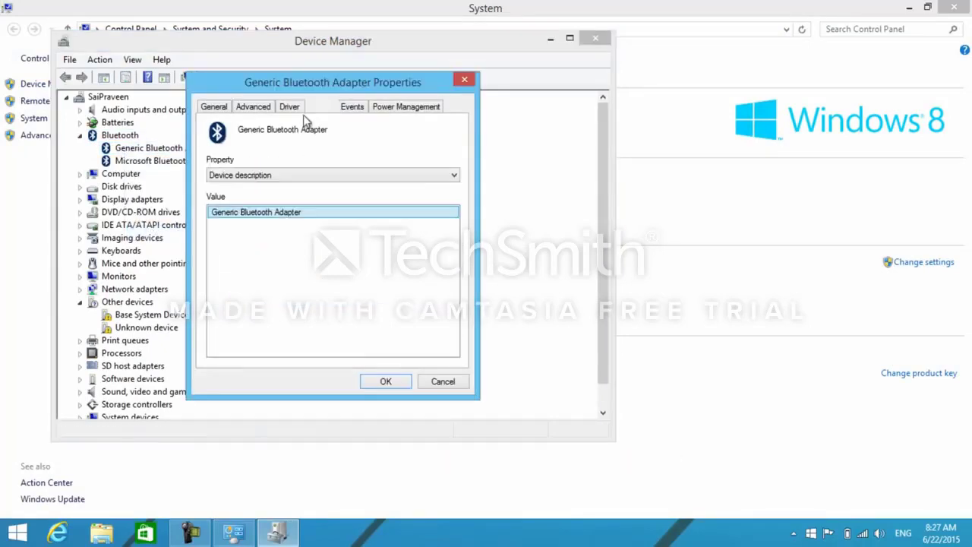
{"action": "left_click", "coordinate": [332, 175]}
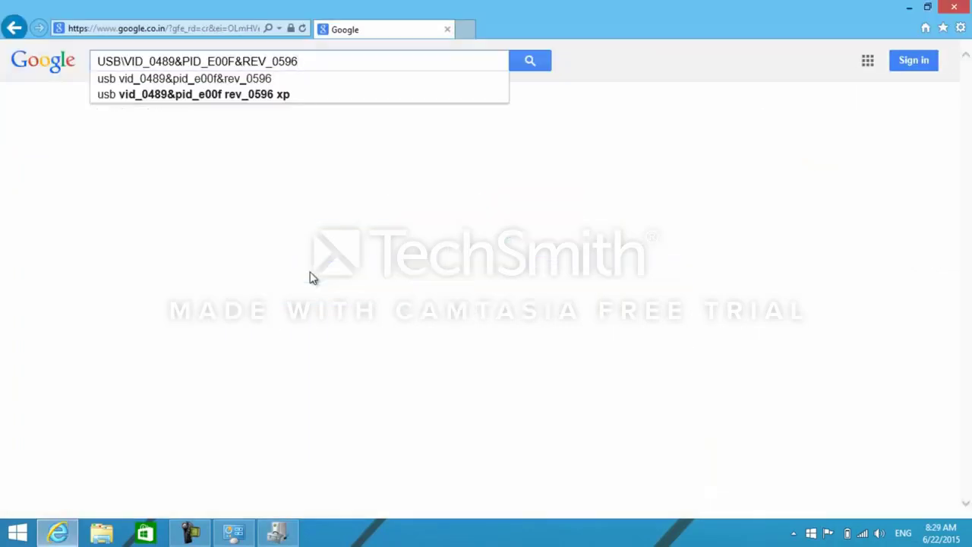
Search Google for USB\VID_0489&PID_E00F&REV_0596, then close Internet Explorer.
{"action": "left_click", "coordinate": [529, 61]}
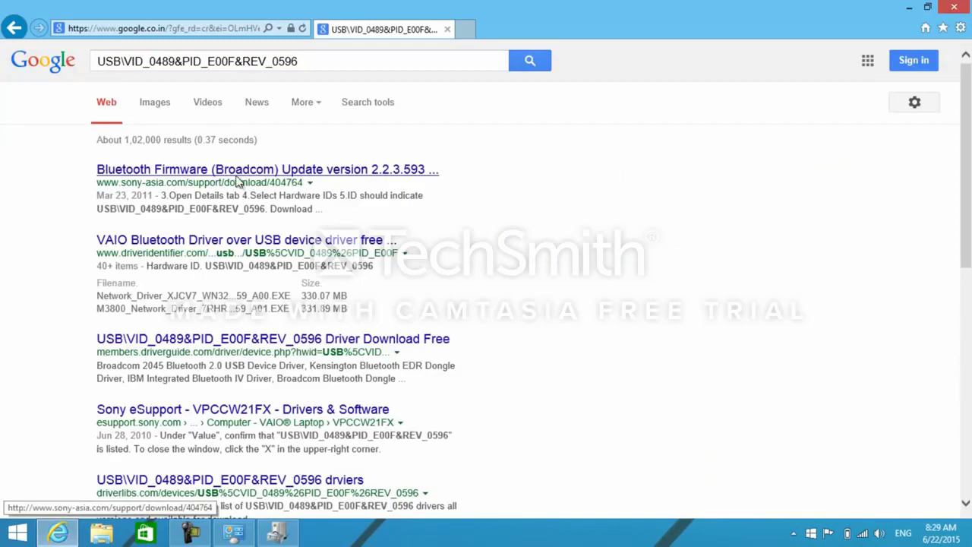
{"action": "mouse_move", "coordinate": [391, 178]}
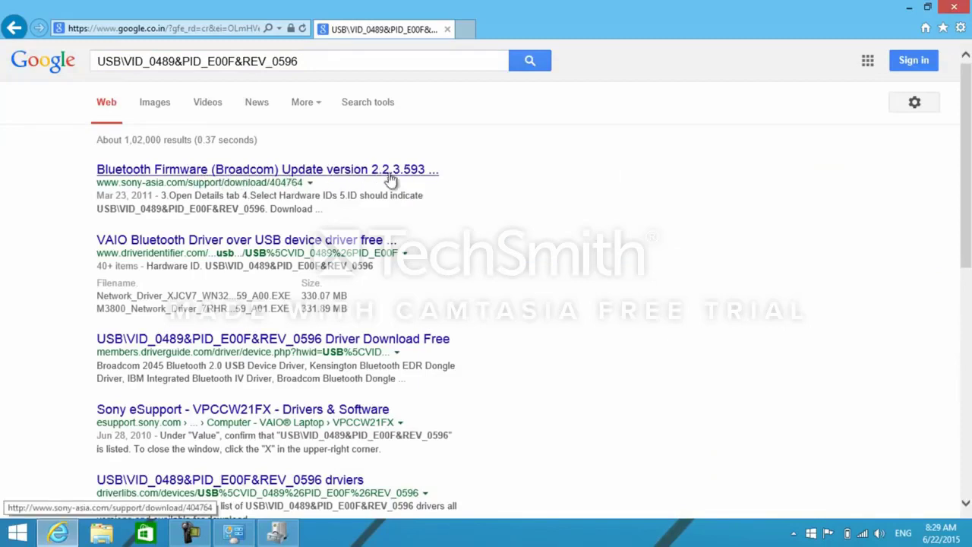
{"action": "mouse_move", "coordinate": [352, 142]}
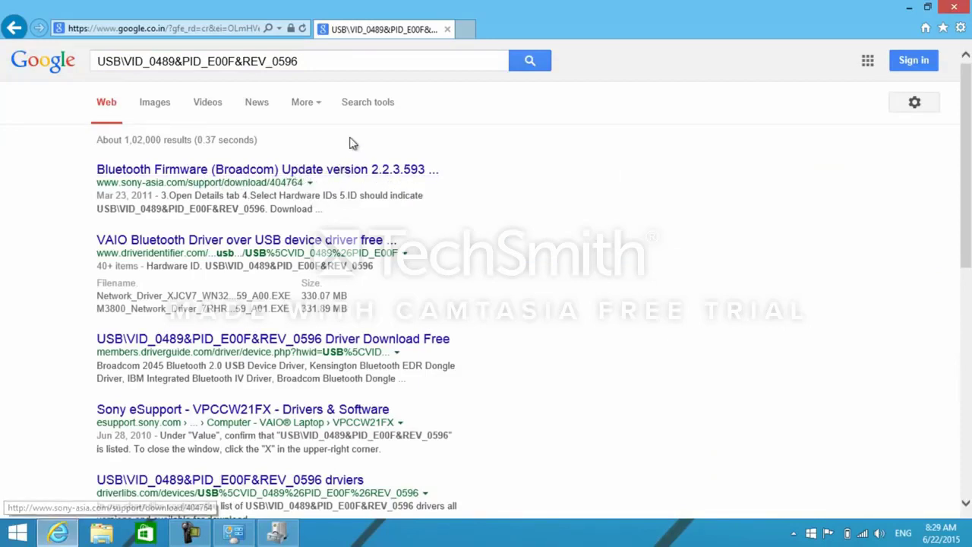
{"action": "mouse_move", "coordinate": [956, 9]}
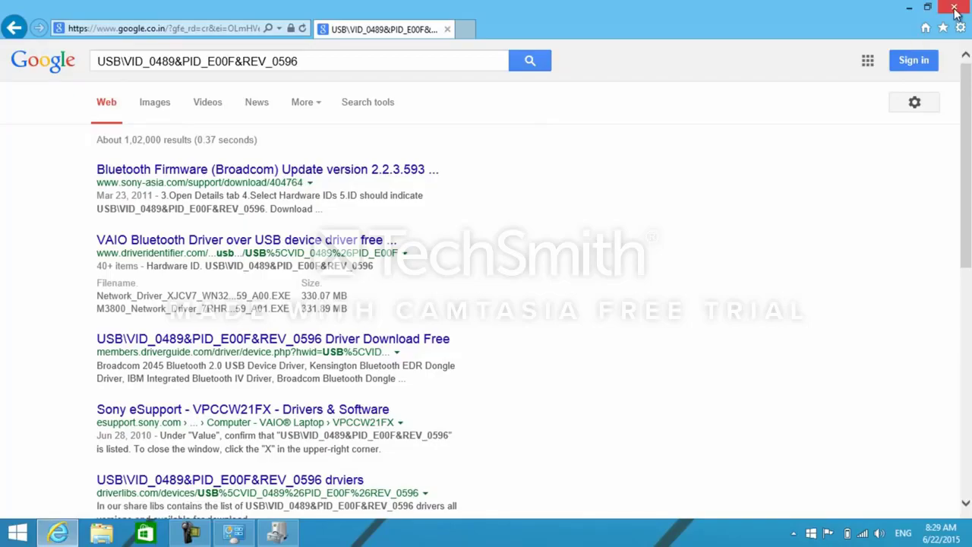
{"action": "left_click", "coordinate": [955, 7]}
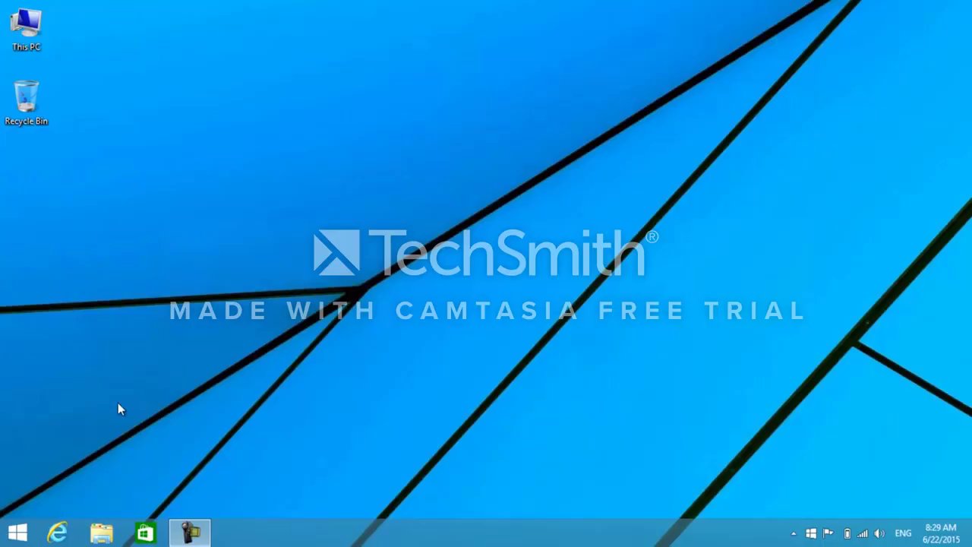
Launch Registry Editor by running 'regedit' from the Start menu's Run dialog.
{"action": "right_click", "coordinate": [17, 531]}
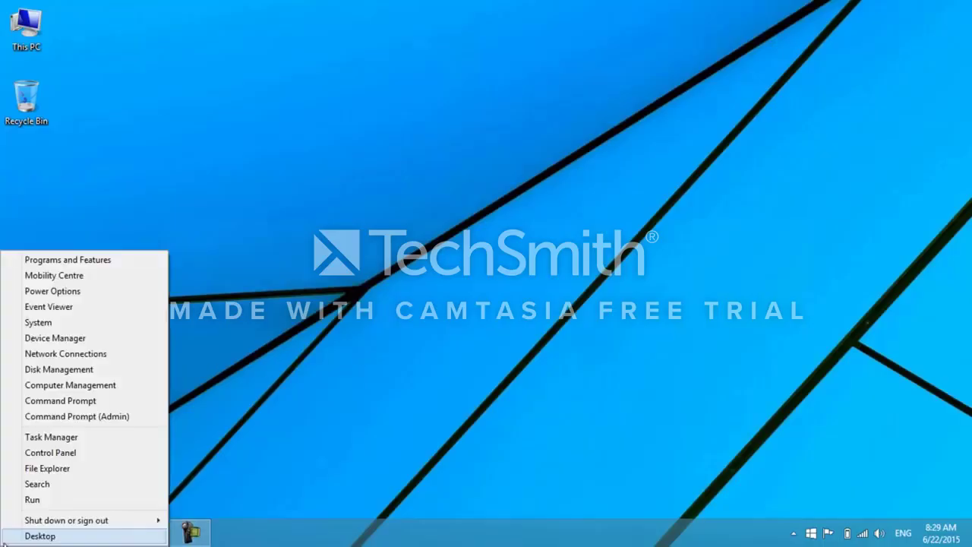
{"action": "left_click", "coordinate": [32, 499]}
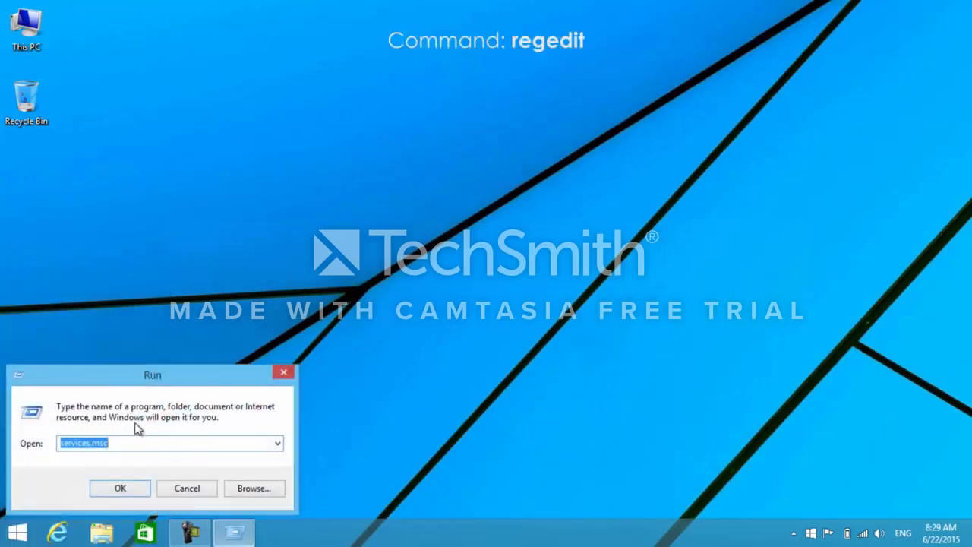
{"action": "type", "text": "regedit"}
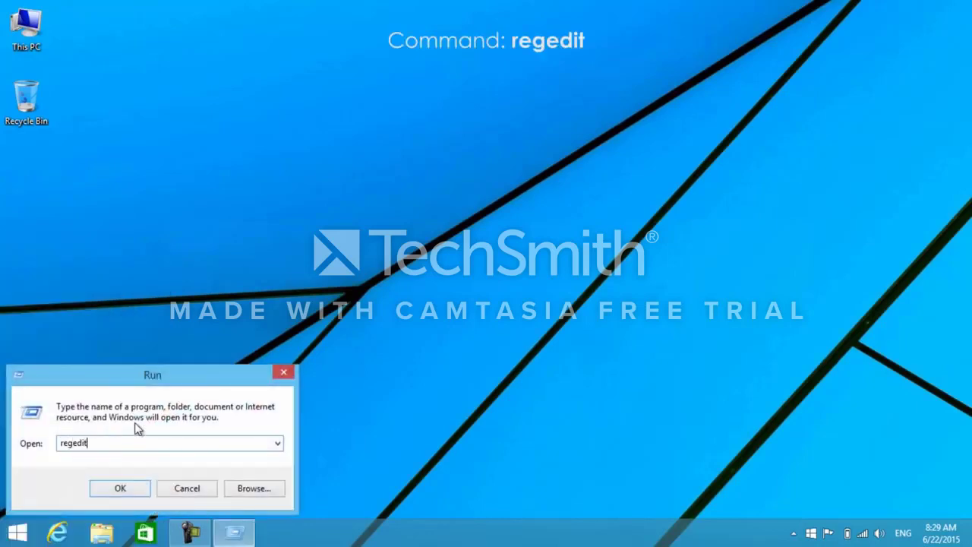
{"action": "left_click", "coordinate": [119, 488]}
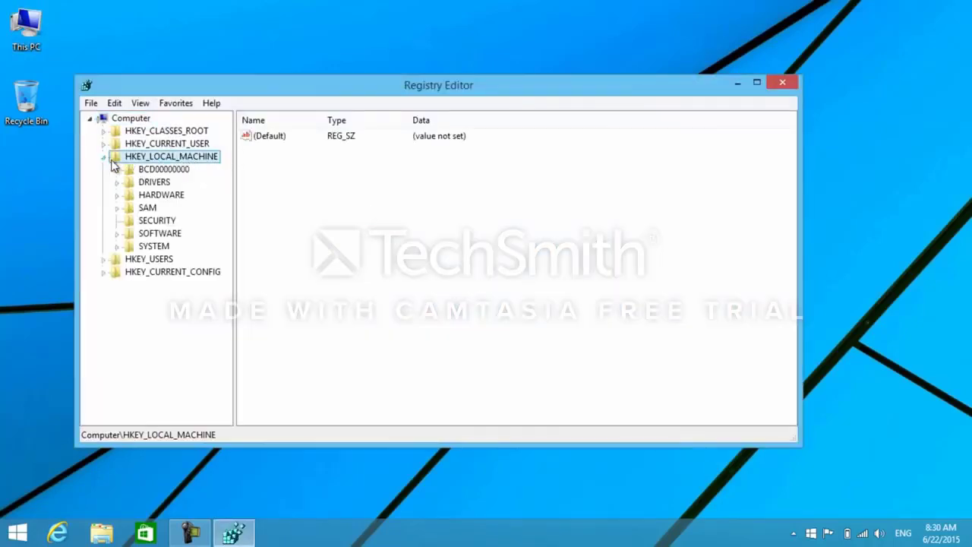
Edit HKLM\SOFTWARE\Microsoft\Windows NT\CurrentVersion's CurrentVersion value from 6.3 to 6.2.
{"action": "left_click", "coordinate": [117, 233]}
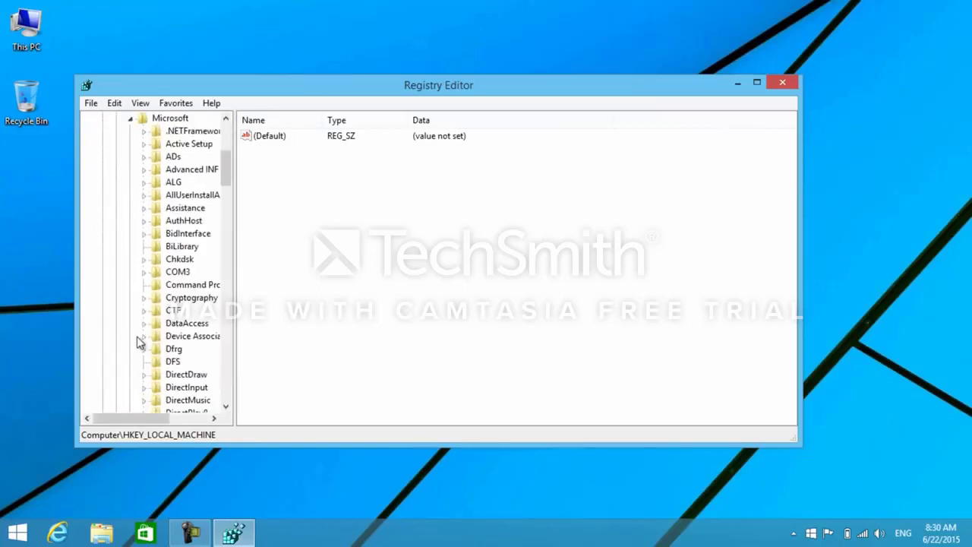
{"action": "scroll", "scroll_direction": "down", "scroll_amount": 3}
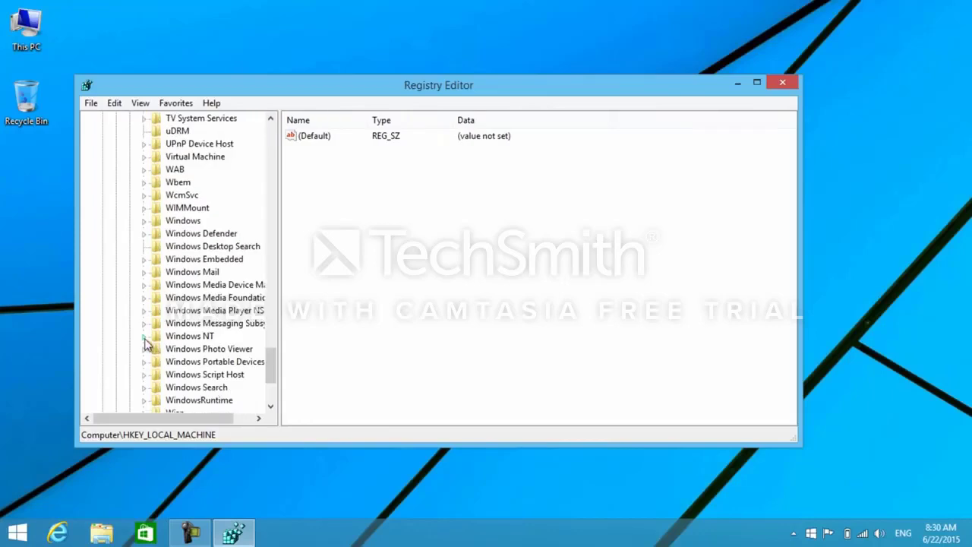
{"action": "left_click", "coordinate": [144, 335]}
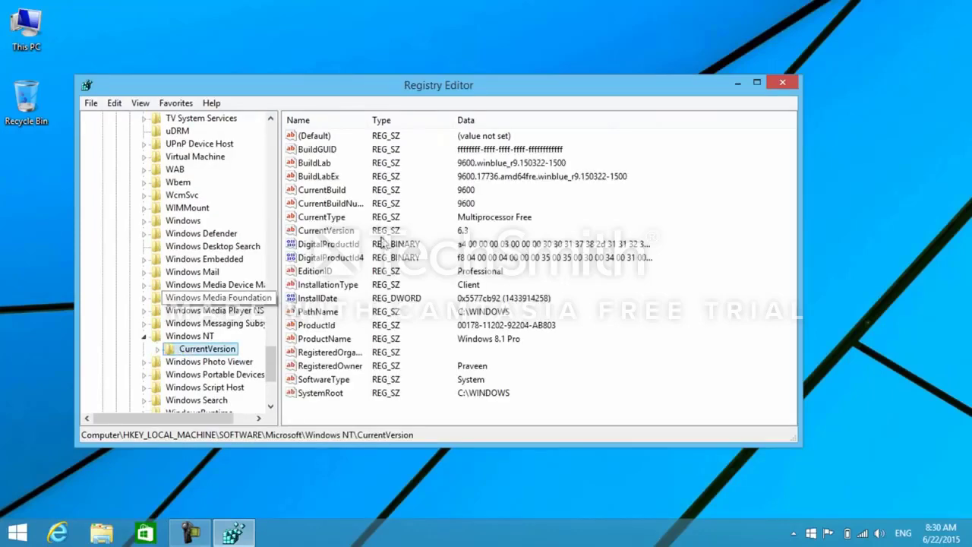
{"action": "left_click", "coordinate": [314, 135]}
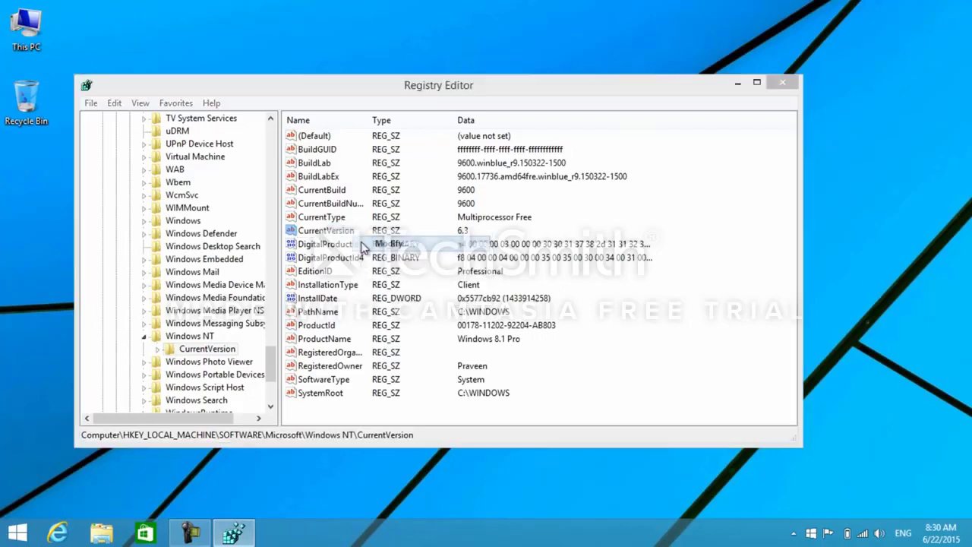
{"action": "double_click", "coordinate": [328, 230]}
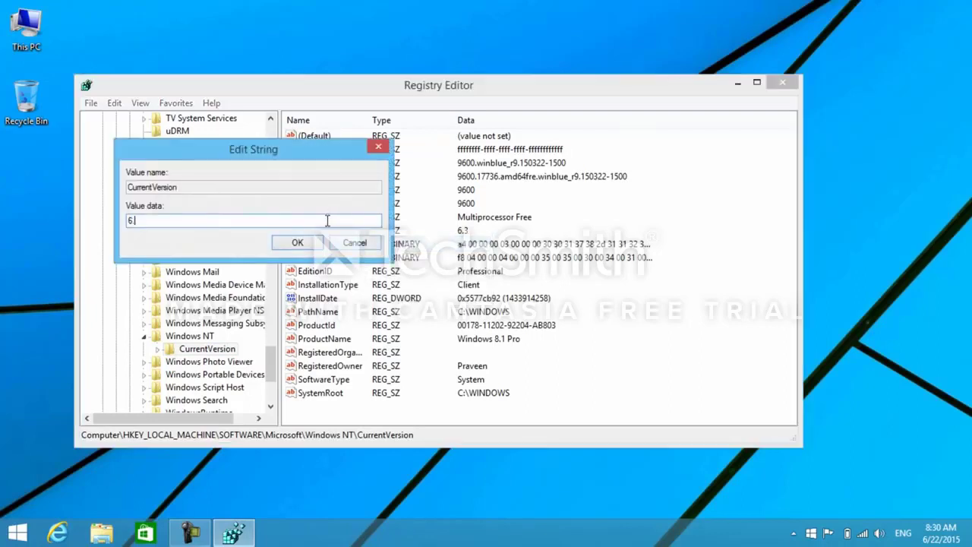
{"action": "left_click", "coordinate": [297, 243]}
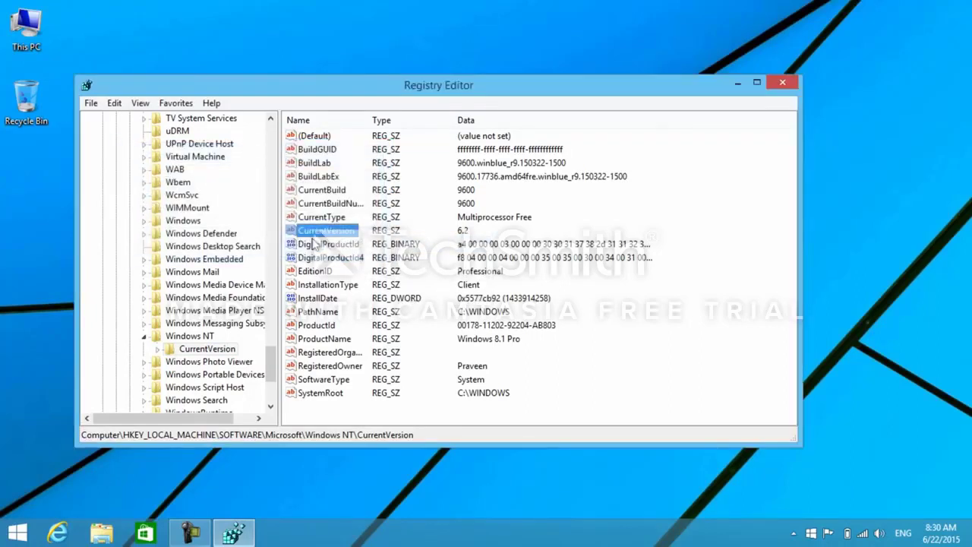
{"action": "mouse_move", "coordinate": [406, 235]}
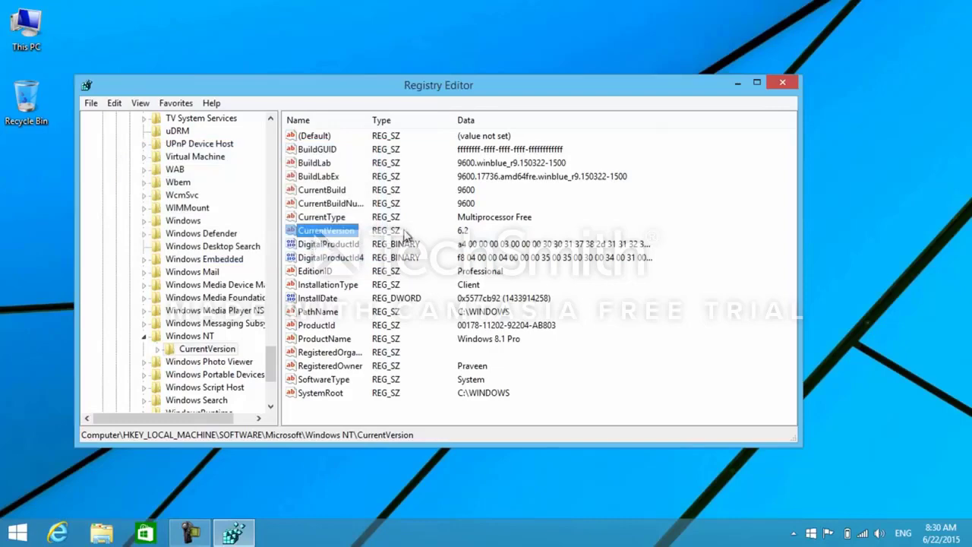
{"action": "mouse_move", "coordinate": [656, 193]}
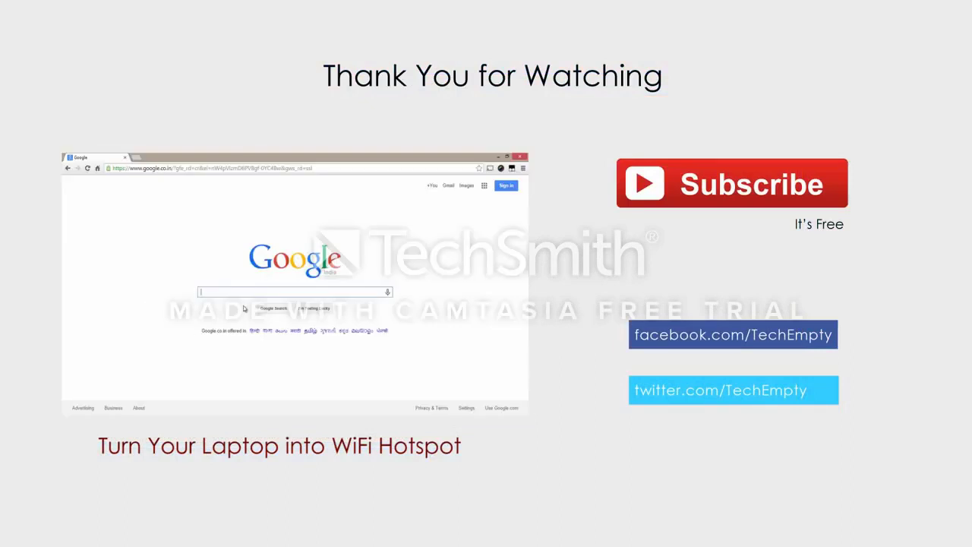
{"action": "mouse_move", "coordinate": [174, 318]}
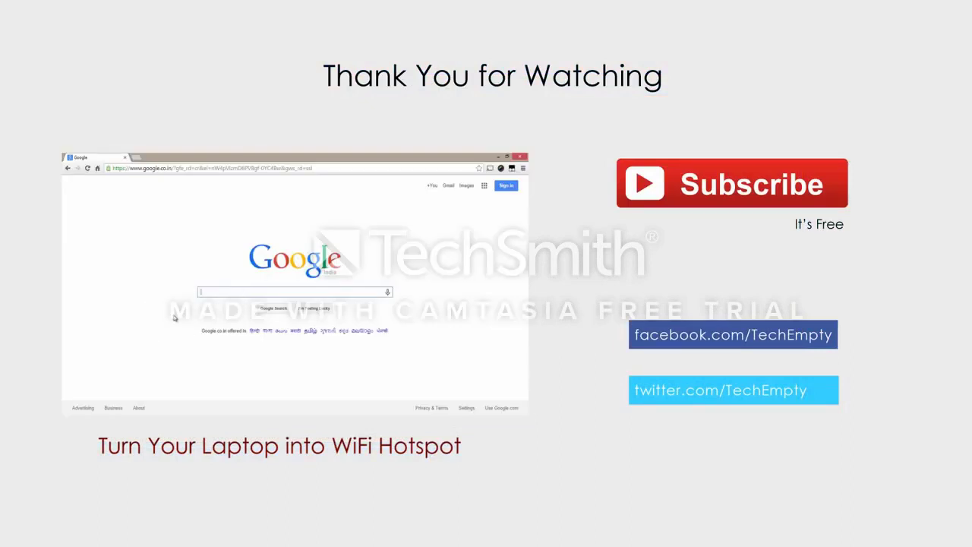